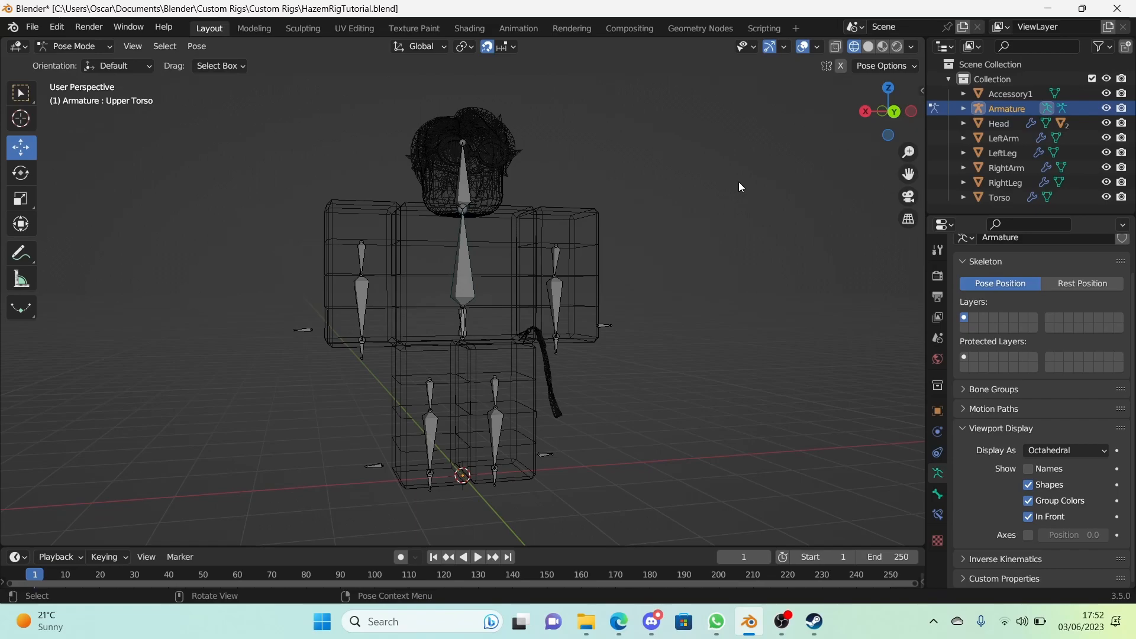
pyautogui.moveTo(649, 148)
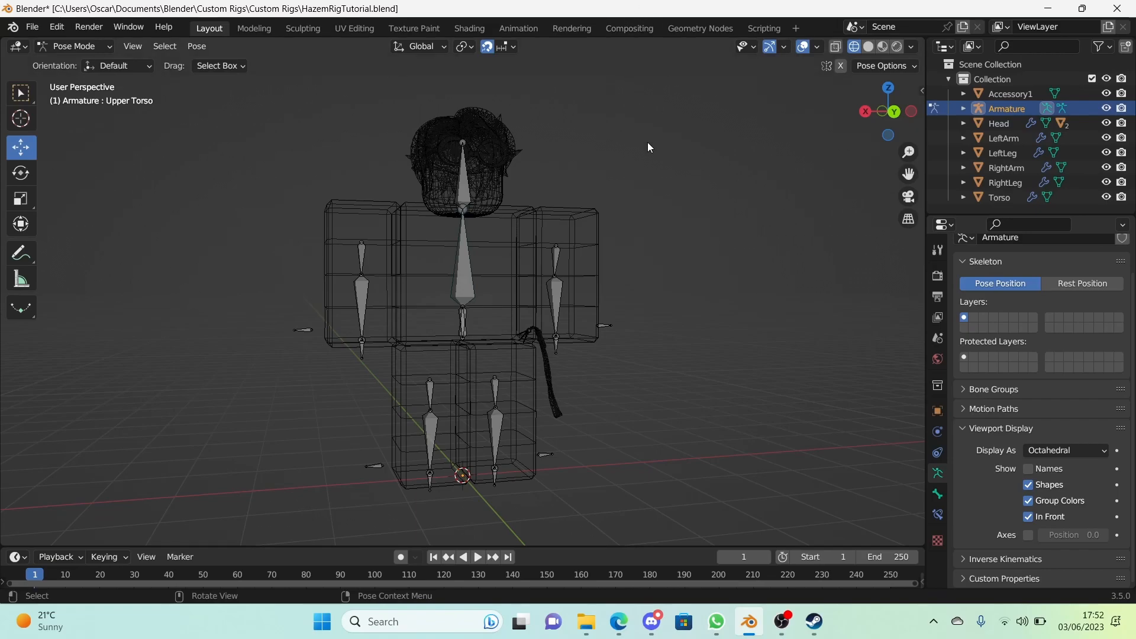
pyautogui.moveTo(643, 482)
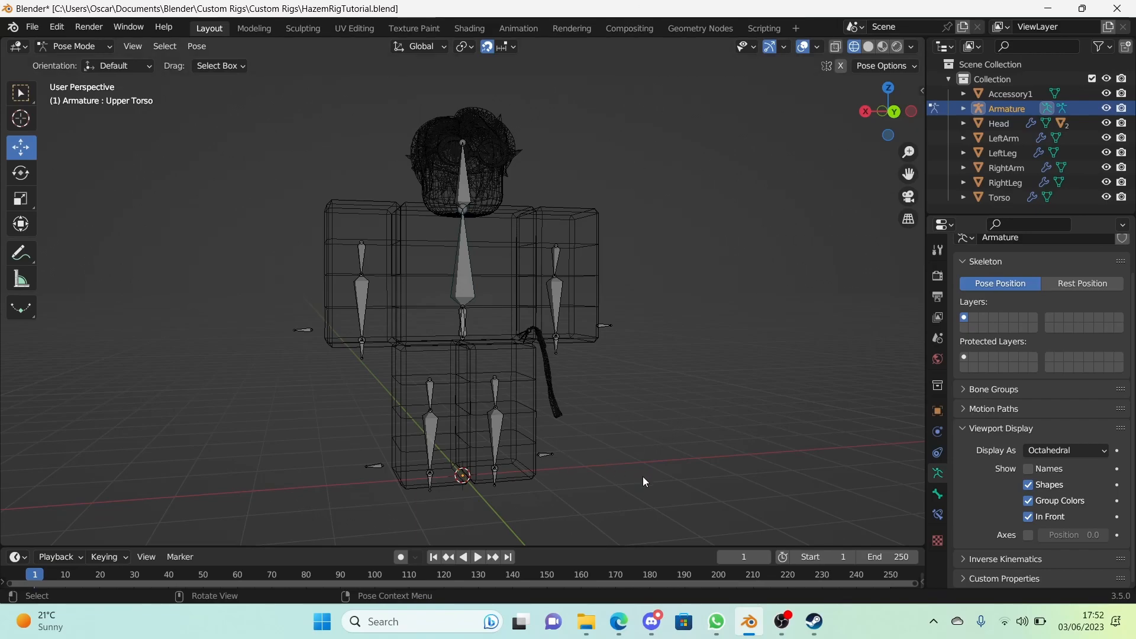
pyautogui.moveTo(747, 404)
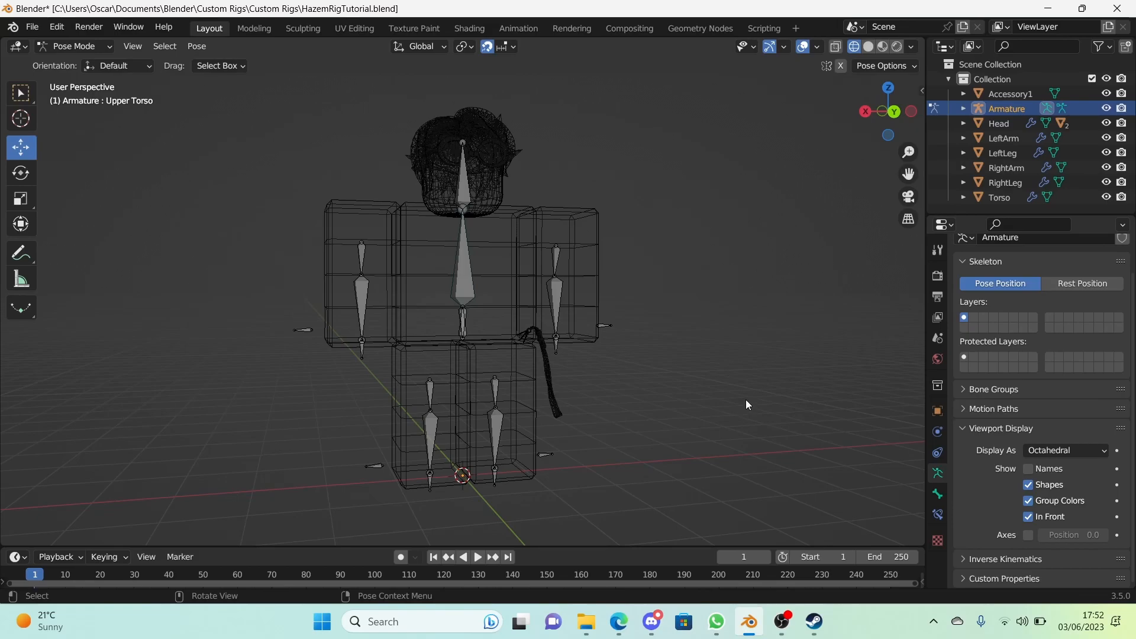
pyautogui.moveTo(455, 284)
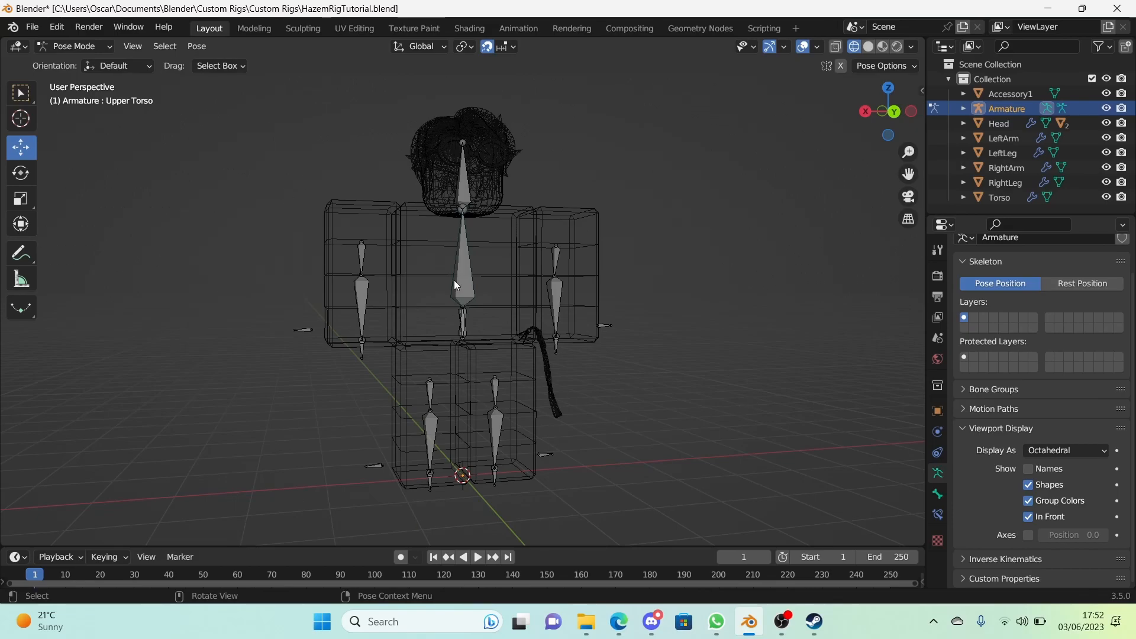
# Select the left lower arm bone in Pose Mode.
pyautogui.click(72, 45)
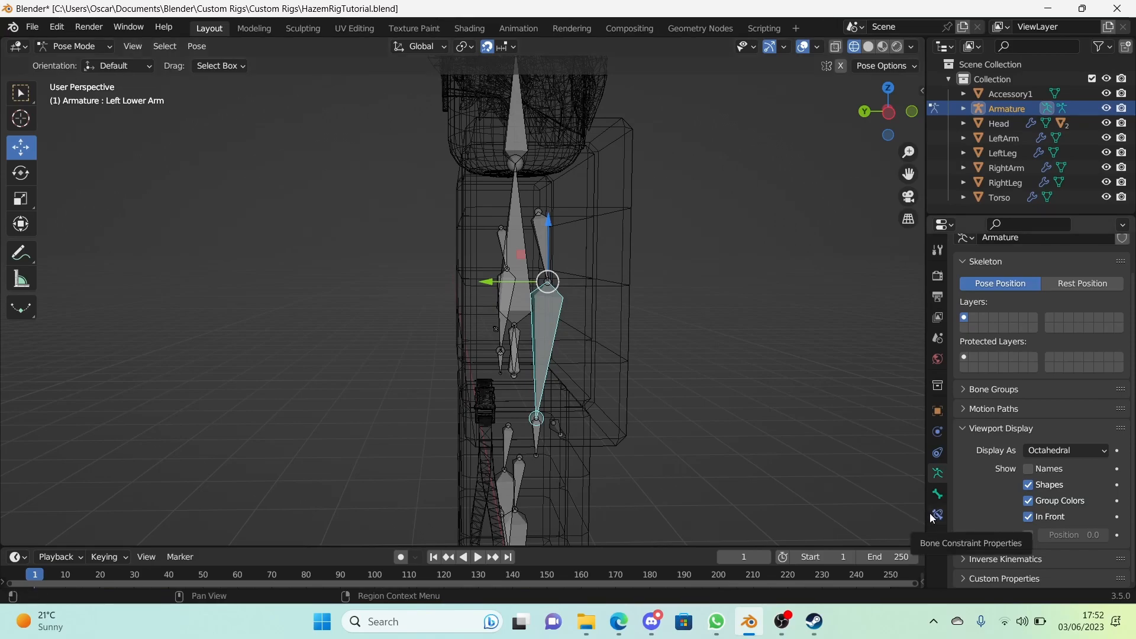
# Add a Limit Rotation bone constraint to the left forearm with Local Space owner.
pyautogui.click(937, 515)
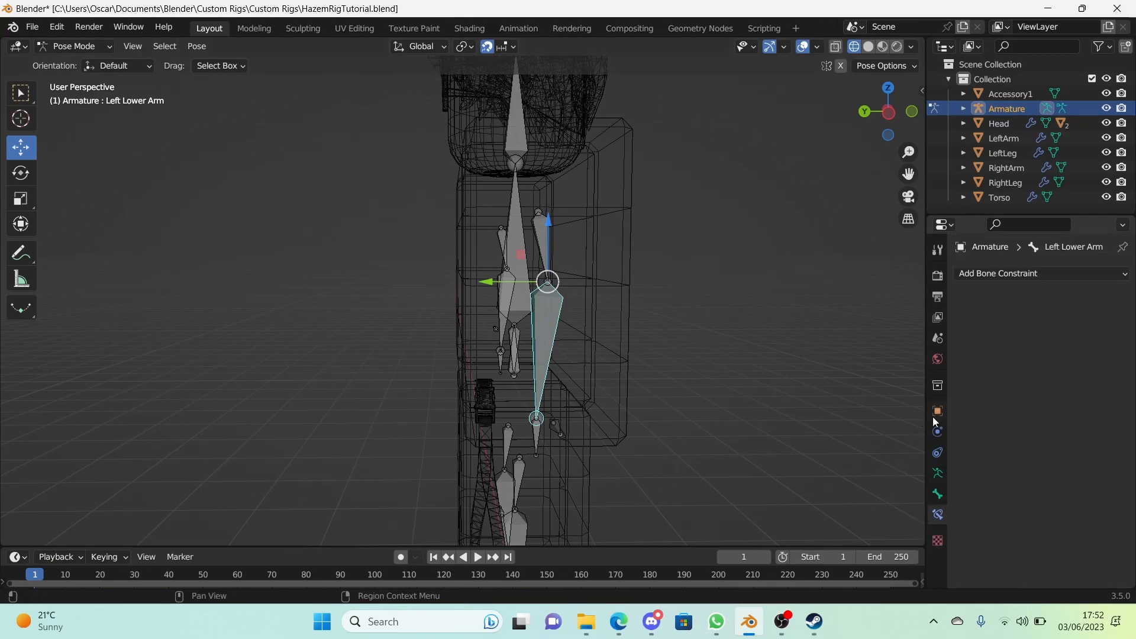
pyautogui.moveTo(1051, 275)
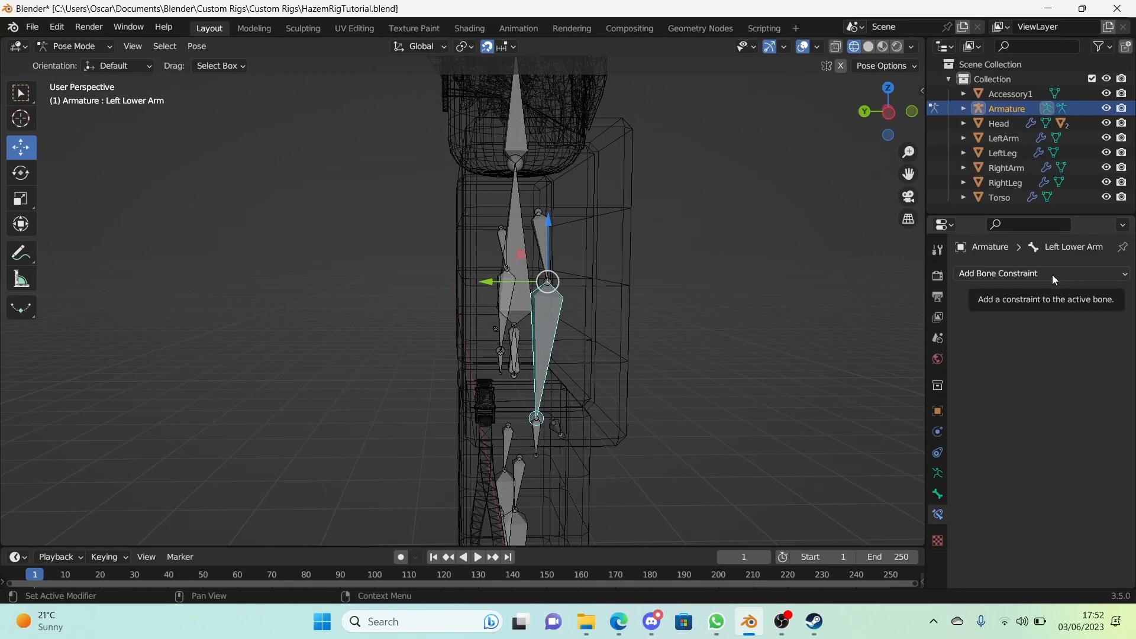
pyautogui.click(1037, 273)
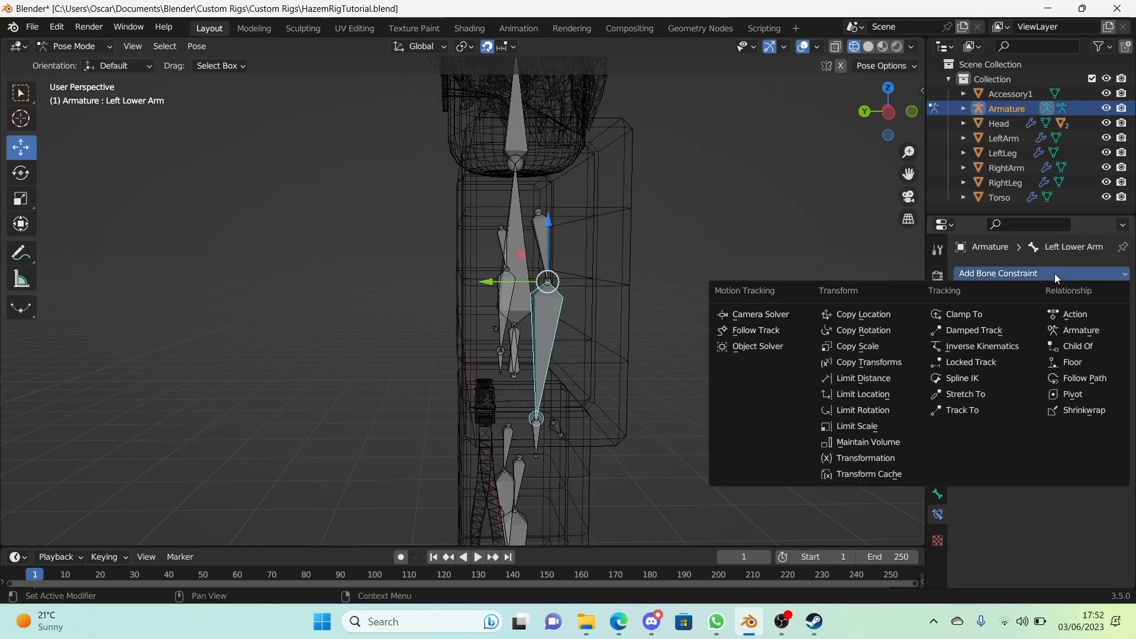
pyautogui.moveTo(863, 410)
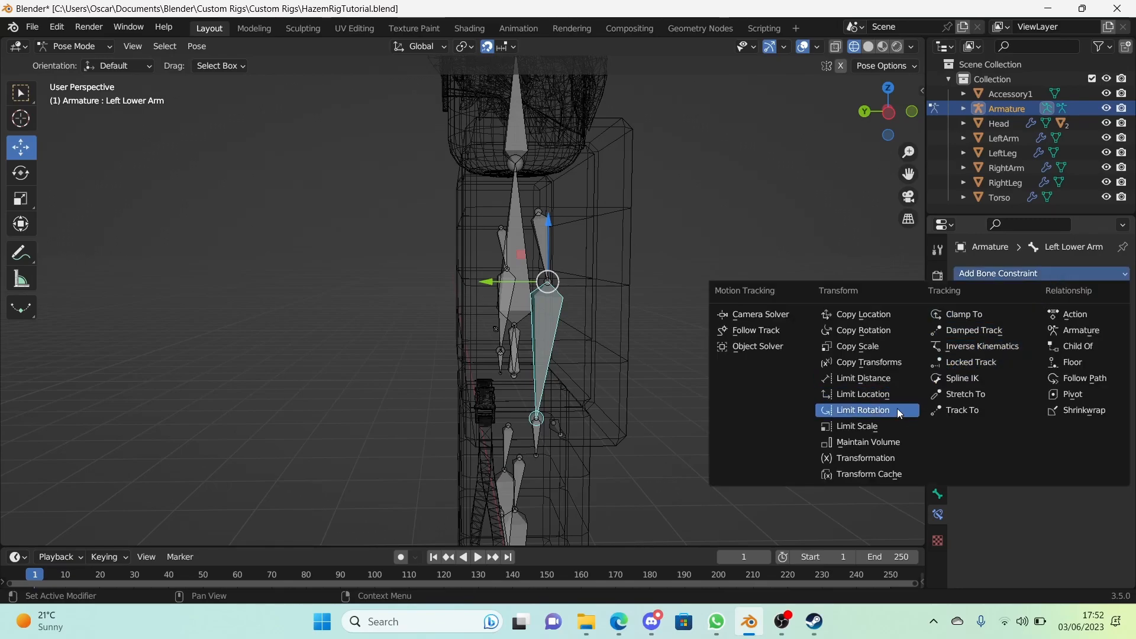
pyautogui.click(863, 410)
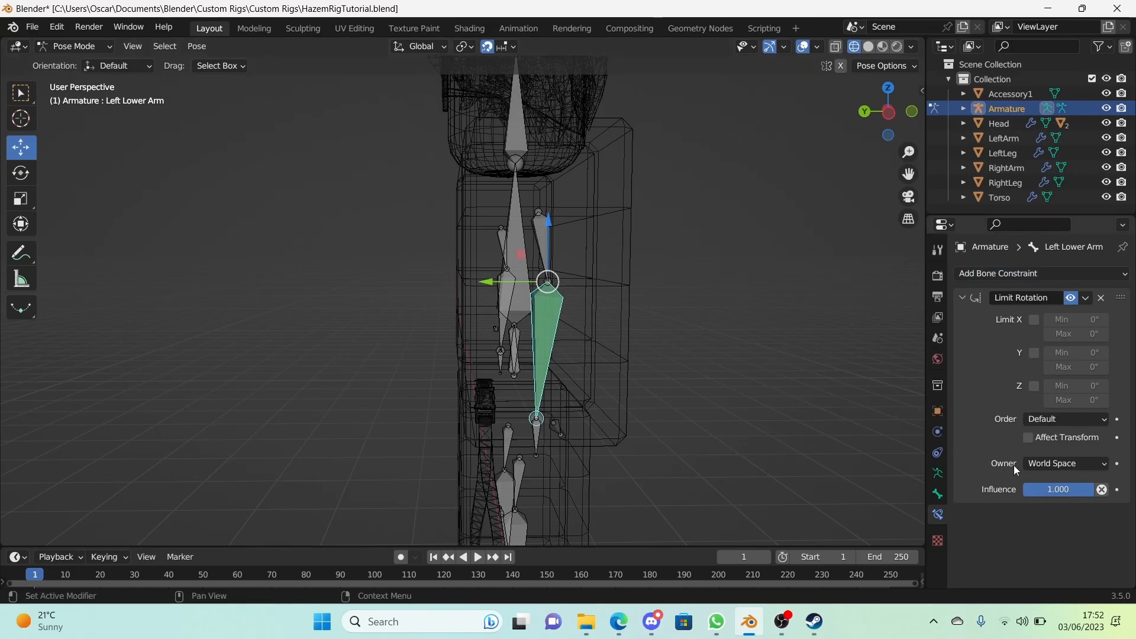
pyautogui.click(1066, 462)
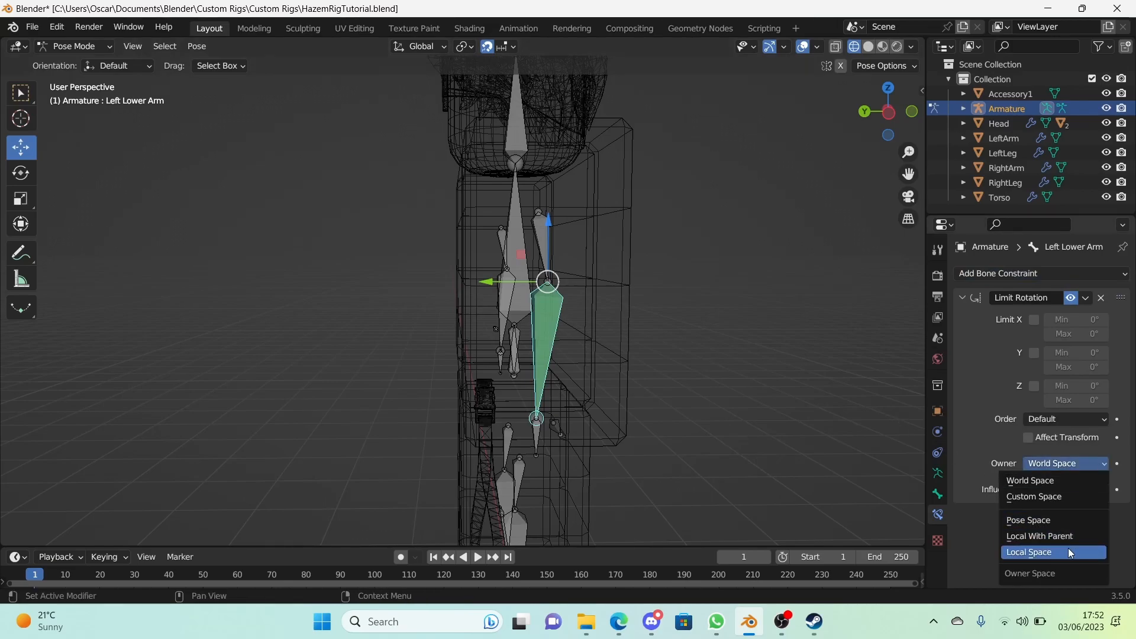
pyautogui.click(1028, 551)
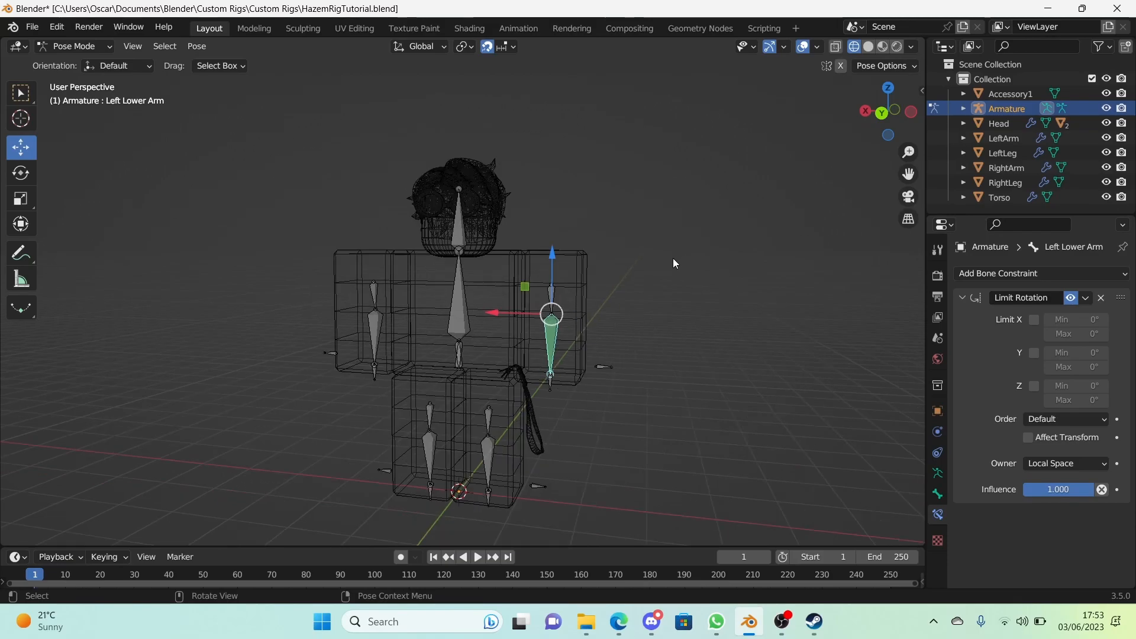
pyautogui.moveTo(448, 358)
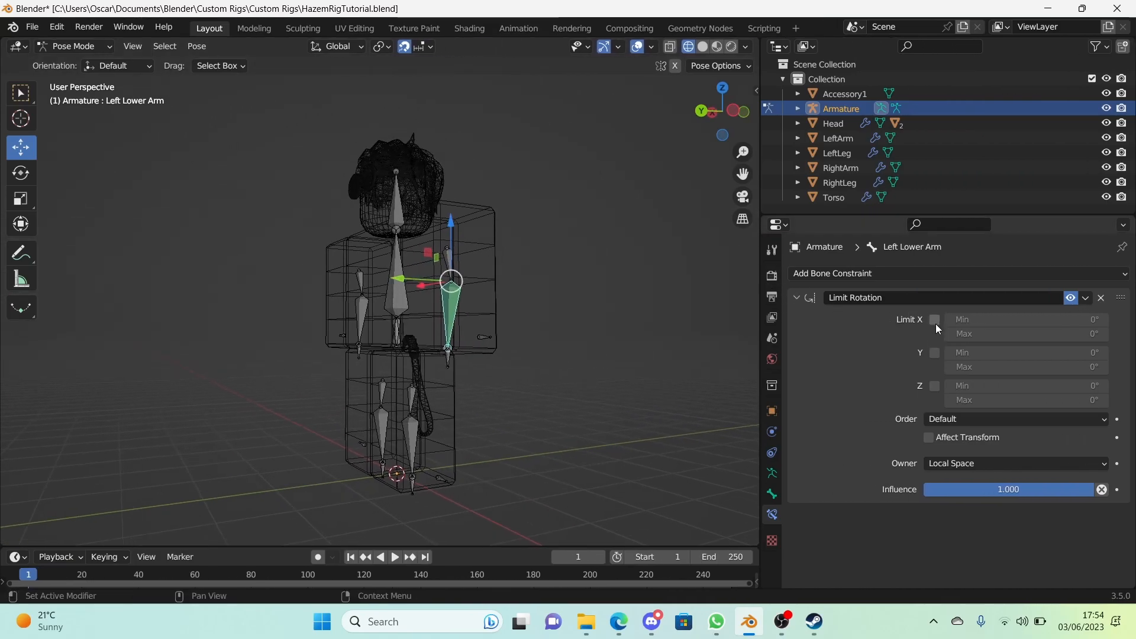
# Enable the X, Y, Z limits (X -90° to 0°) and test-rotate the elbow.
pyautogui.click(934, 353)
pyautogui.write('90')
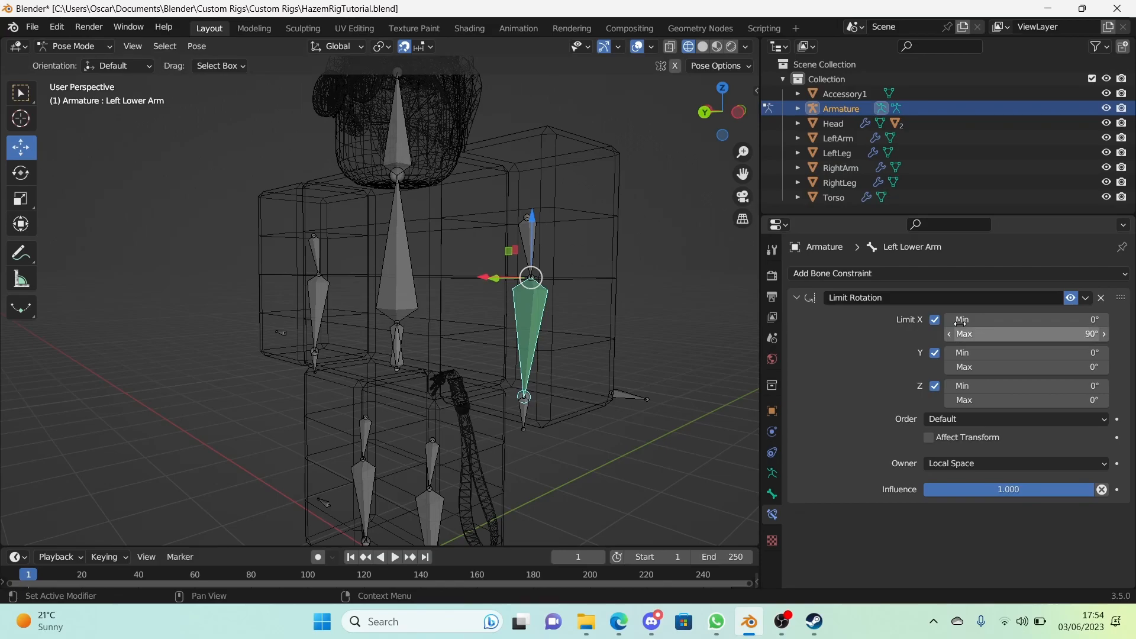
pyautogui.press('r')
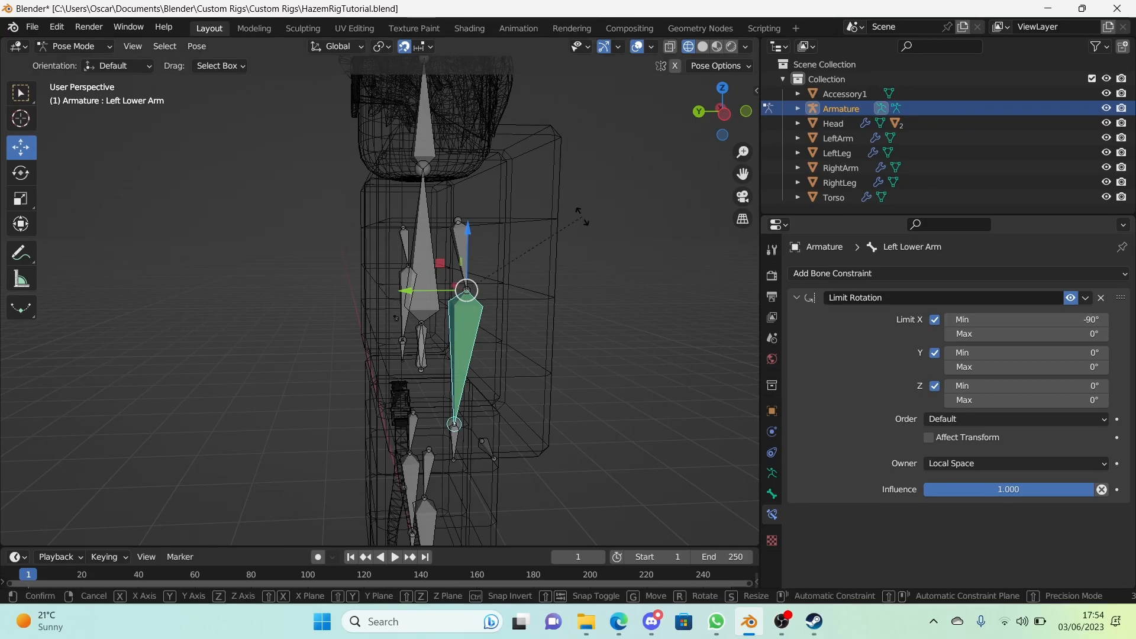
pyautogui.press('r')
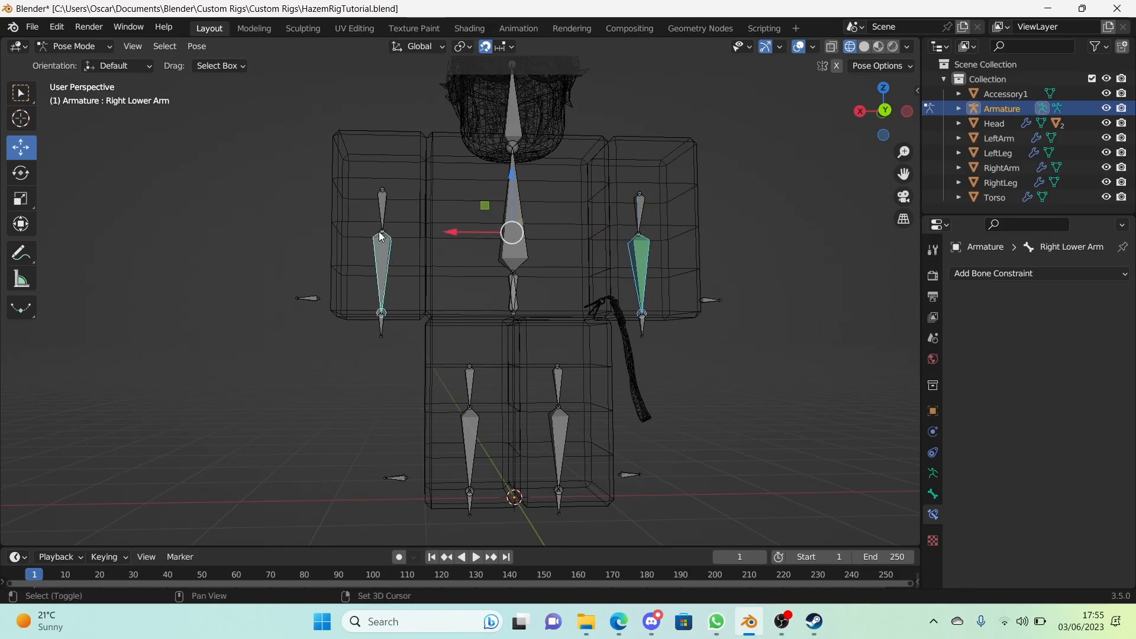
# Copy the left forearm's Limit Rotation constraint to the right forearm and test bending.
pyautogui.click(382, 240)
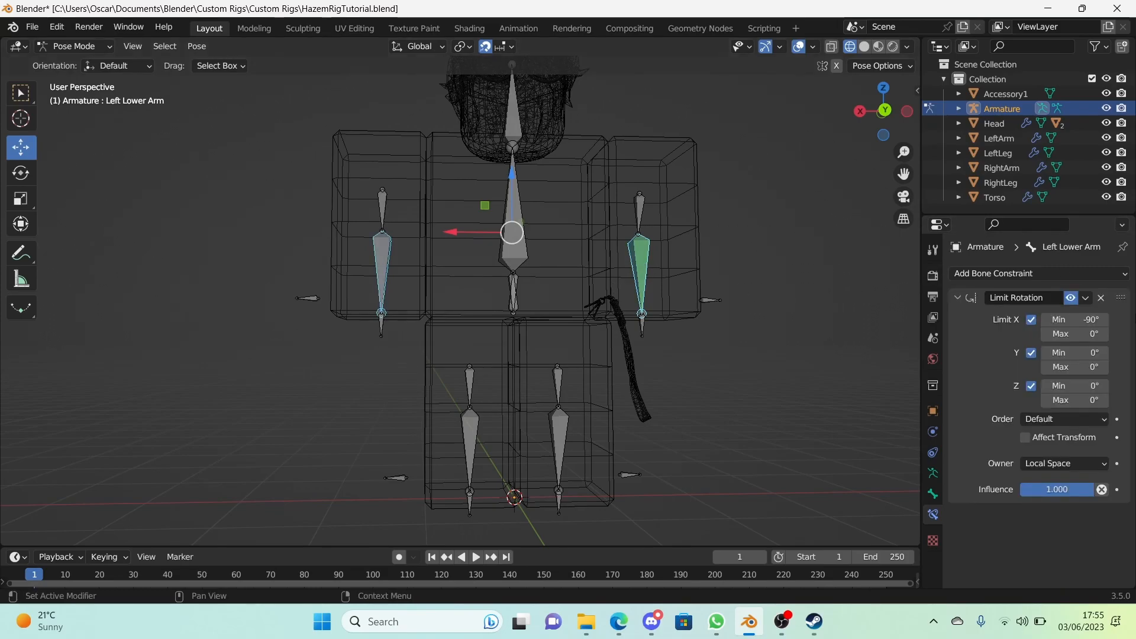
pyautogui.click(1085, 297)
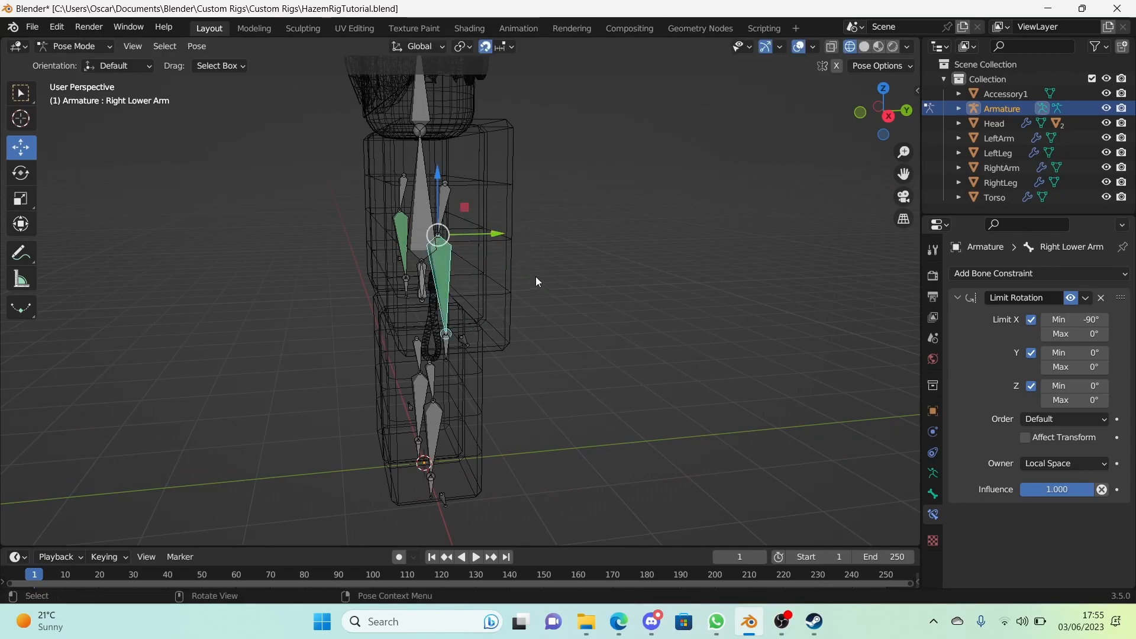
pyautogui.press('r')
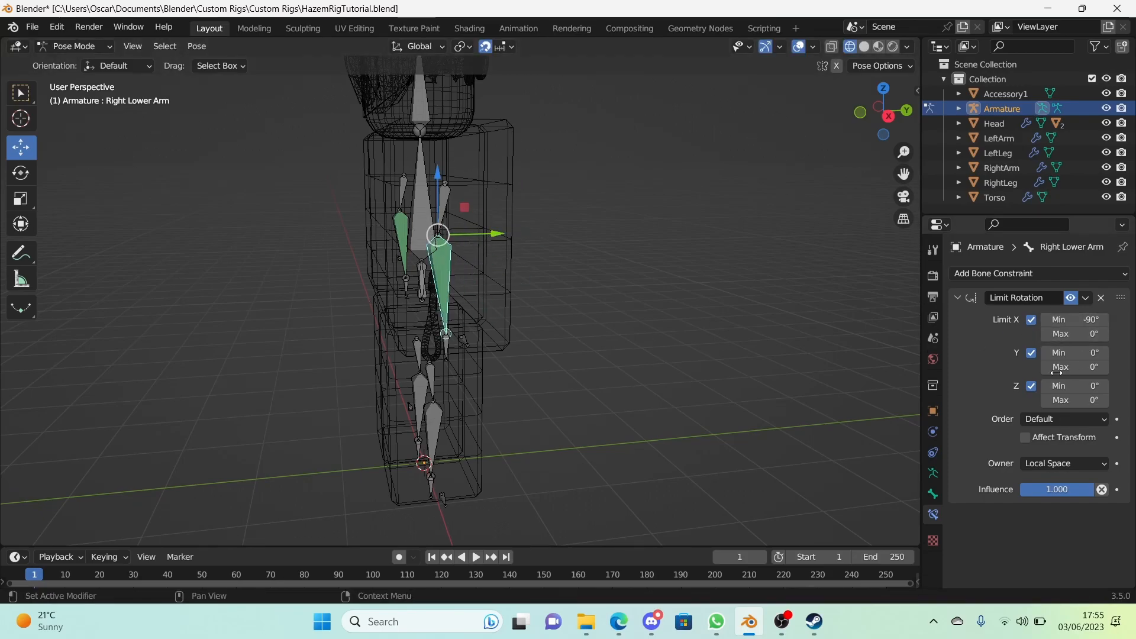
# Add a Limit Rotation to the left lower leg, enable limits, then select right lower leg.
pyautogui.click(1035, 274)
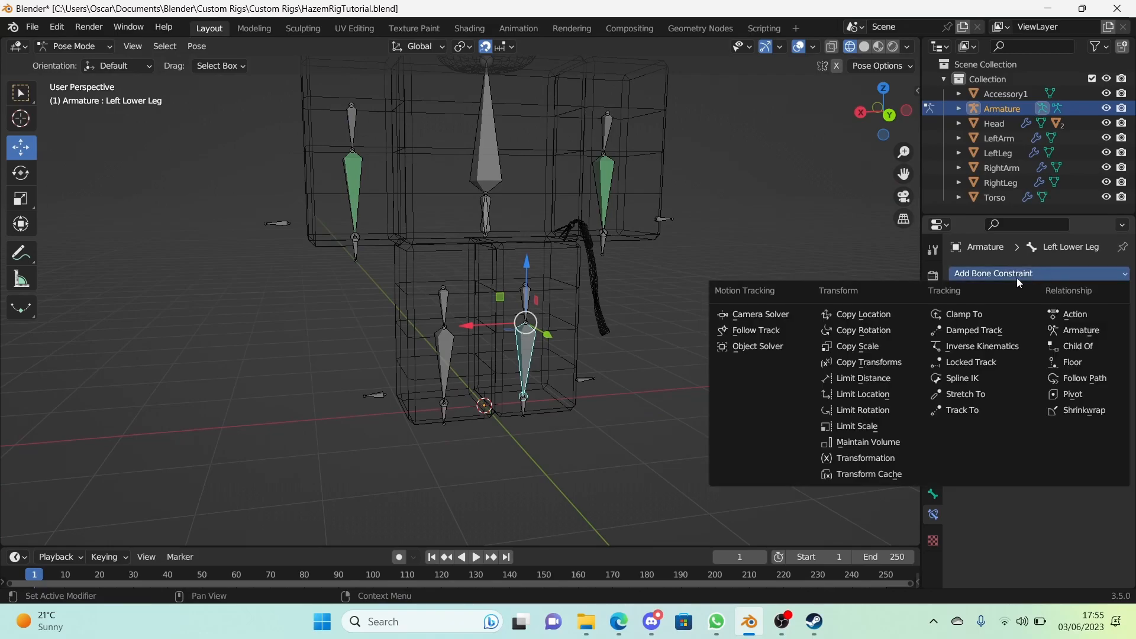
pyautogui.click(863, 409)
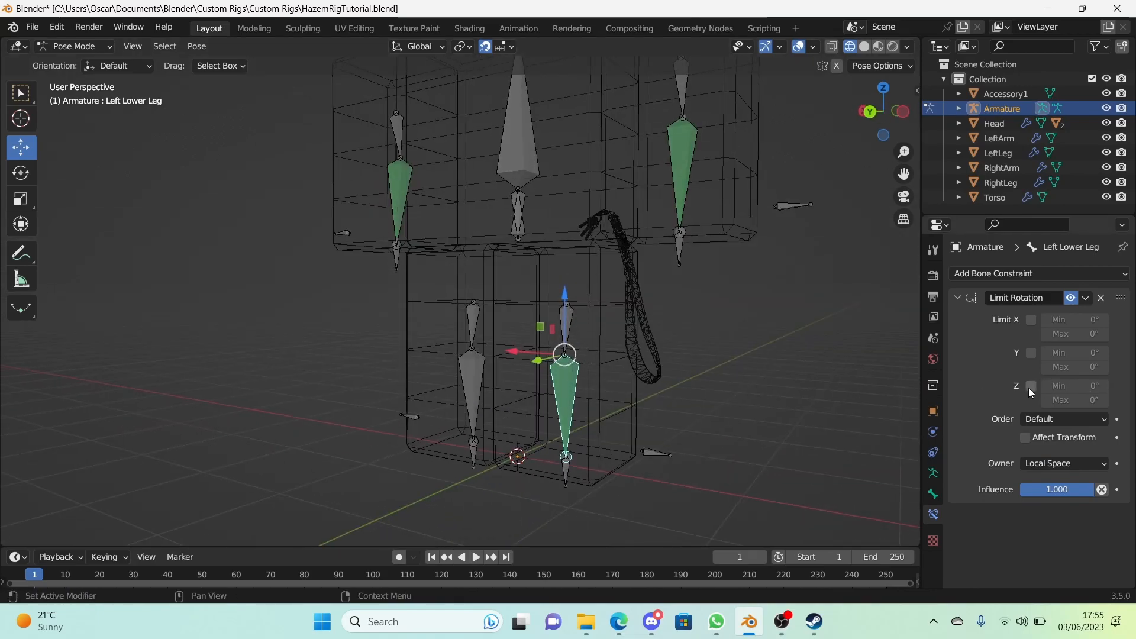
pyautogui.click(1030, 385)
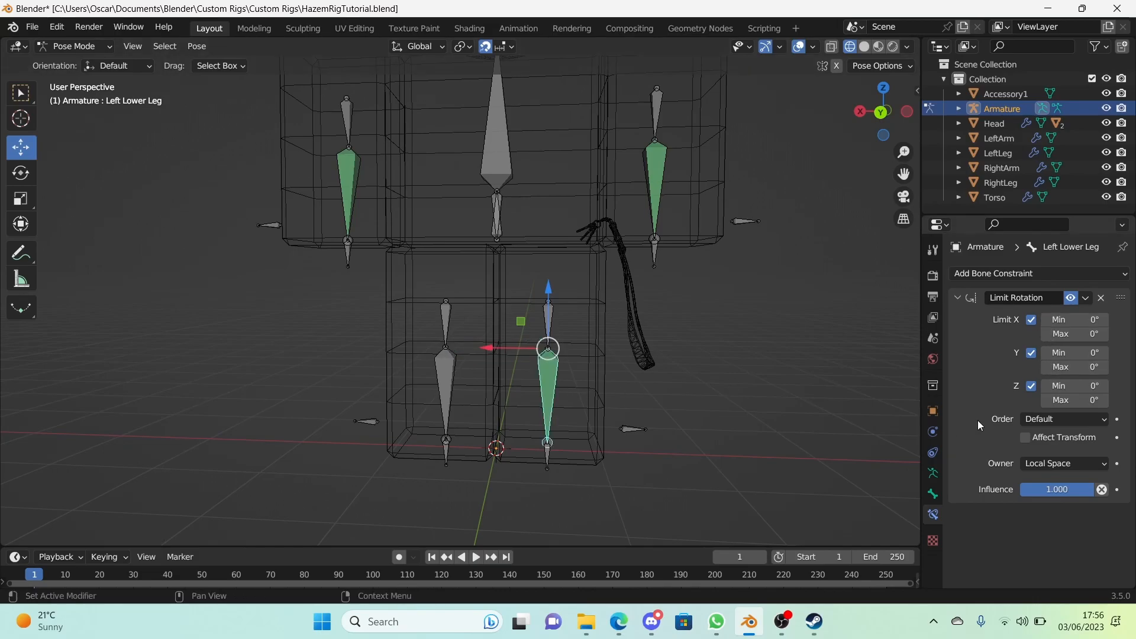
pyautogui.moveTo(1075, 385)
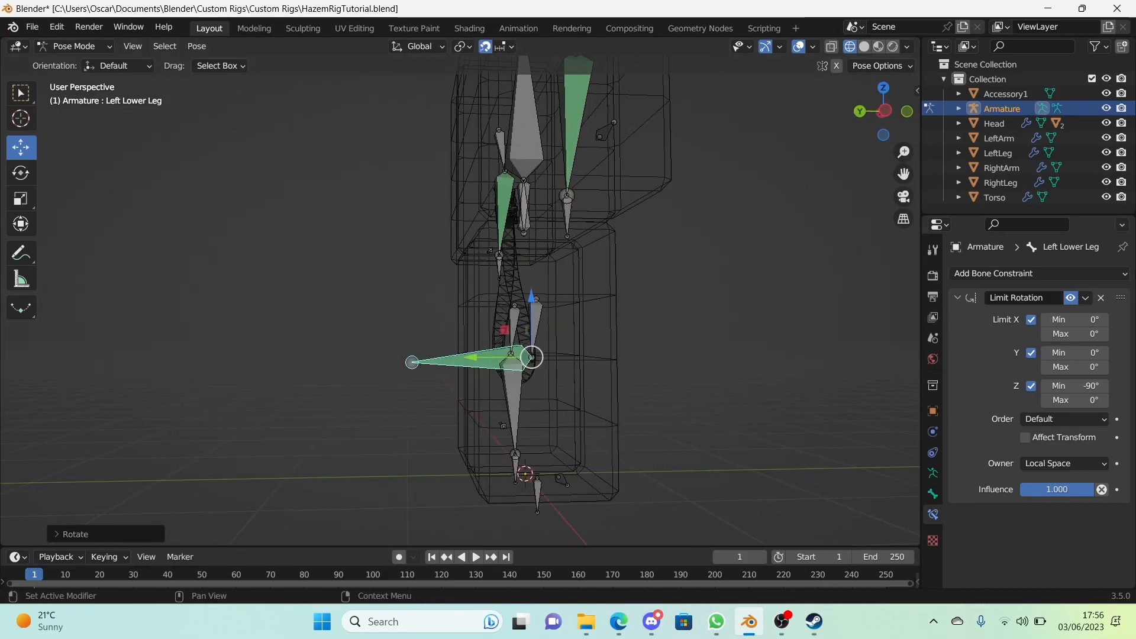
pyautogui.click(1074, 385)
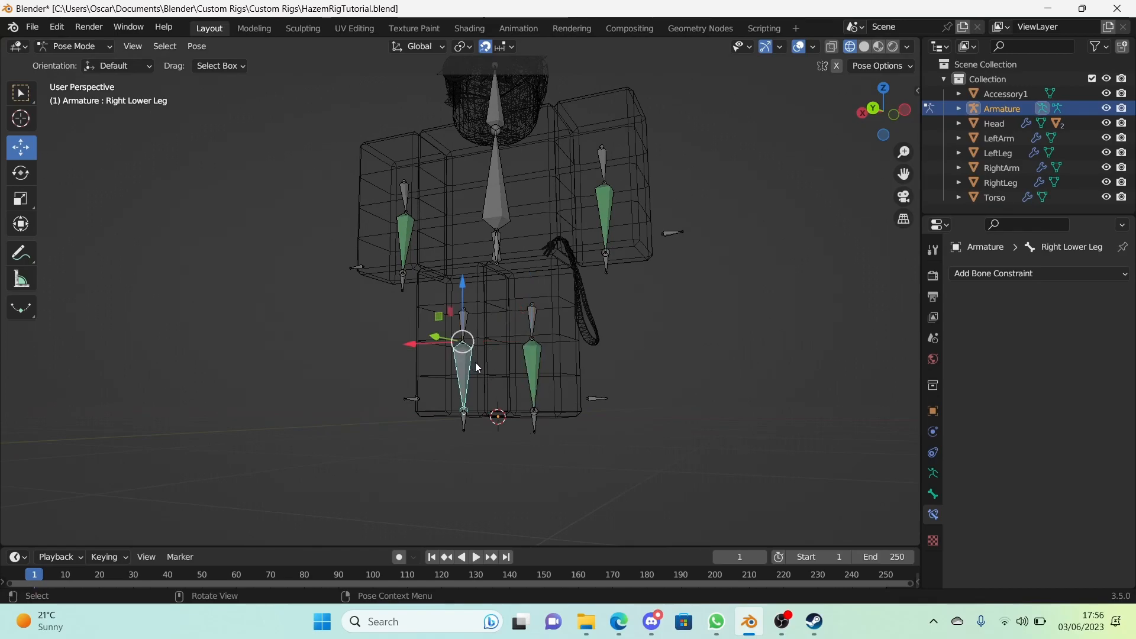
# Add a Limit Rotation constraint to the right lower leg, Z from 0° to 90°.
pyautogui.click(463, 341)
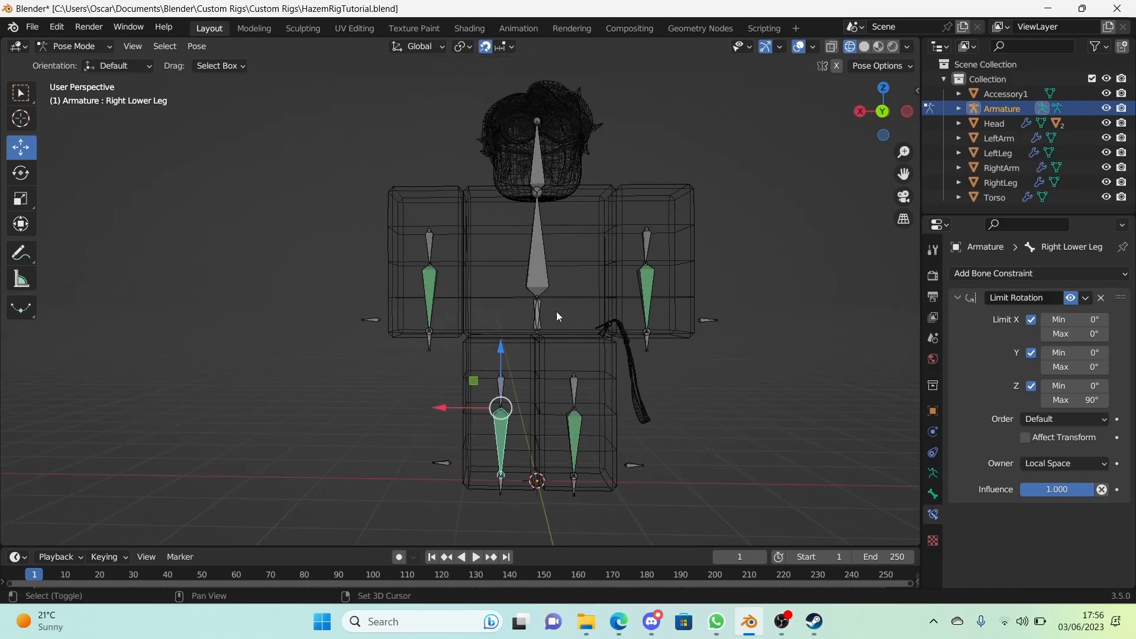
pyautogui.moveTo(514, 367)
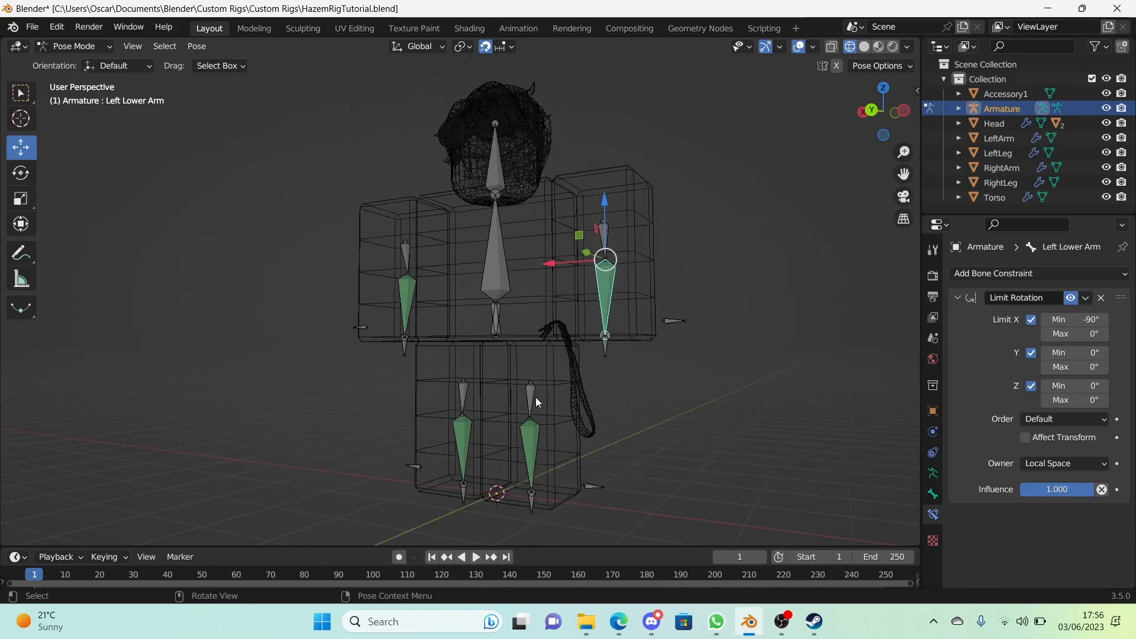
# Save HazemRigTutorial.blend.
pyautogui.click(529, 381)
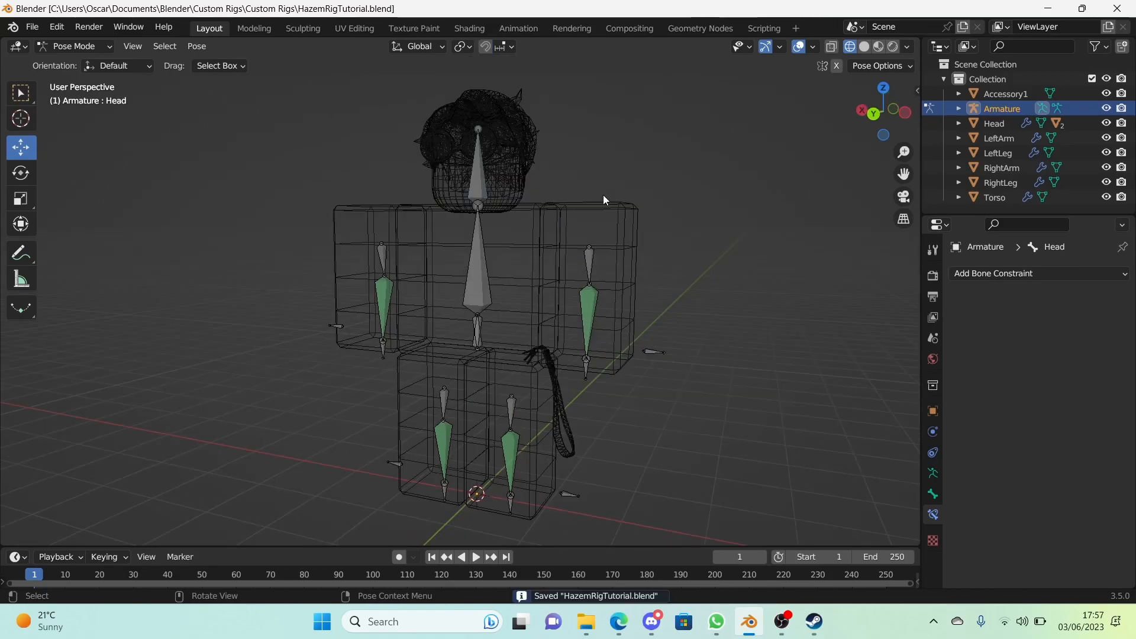
pyautogui.moveTo(639, 168)
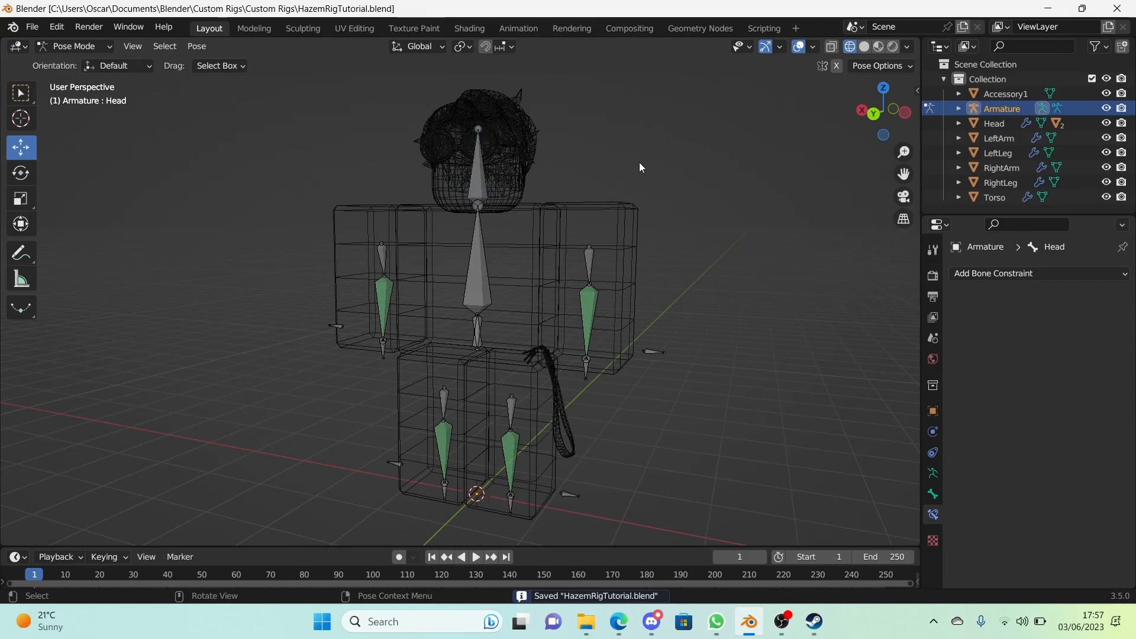
pyautogui.moveTo(662, 154)
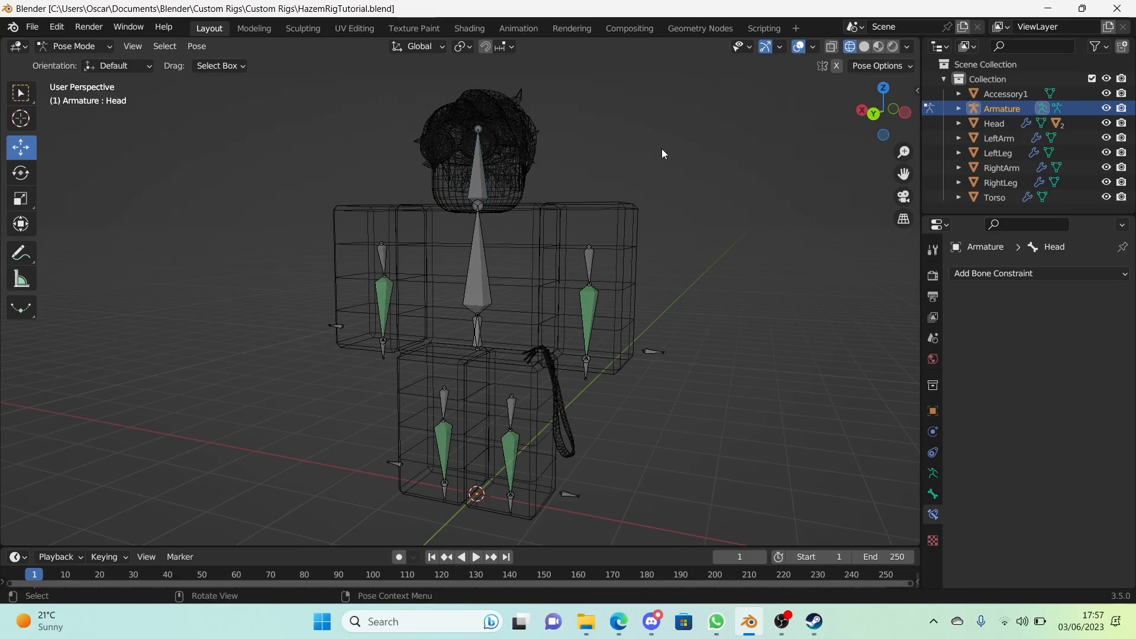